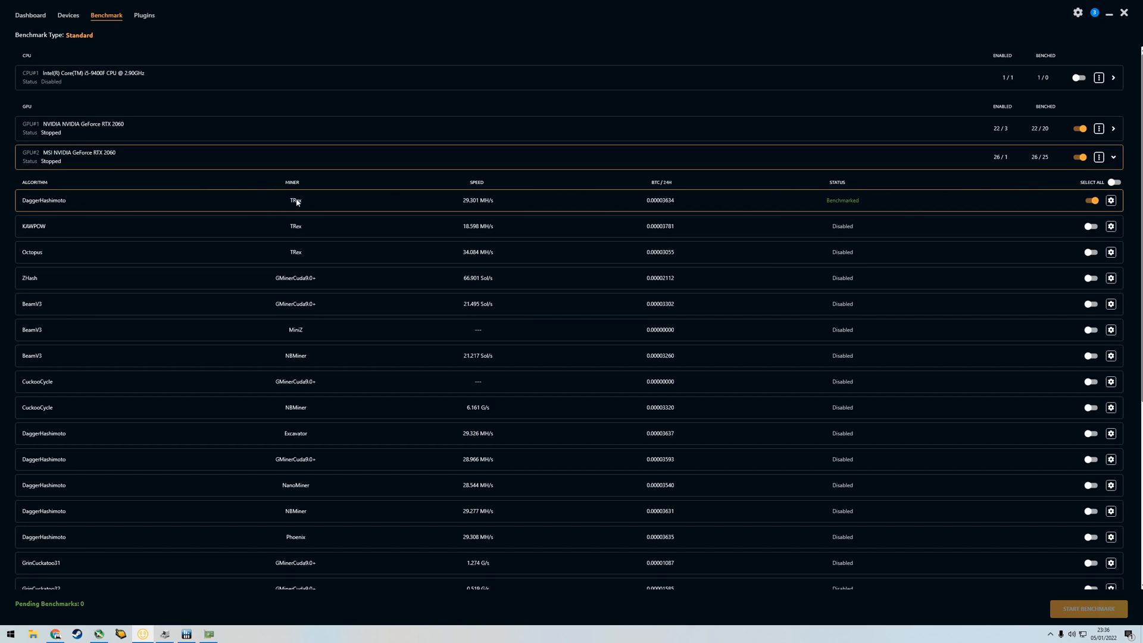
mouse_move(291, 214)
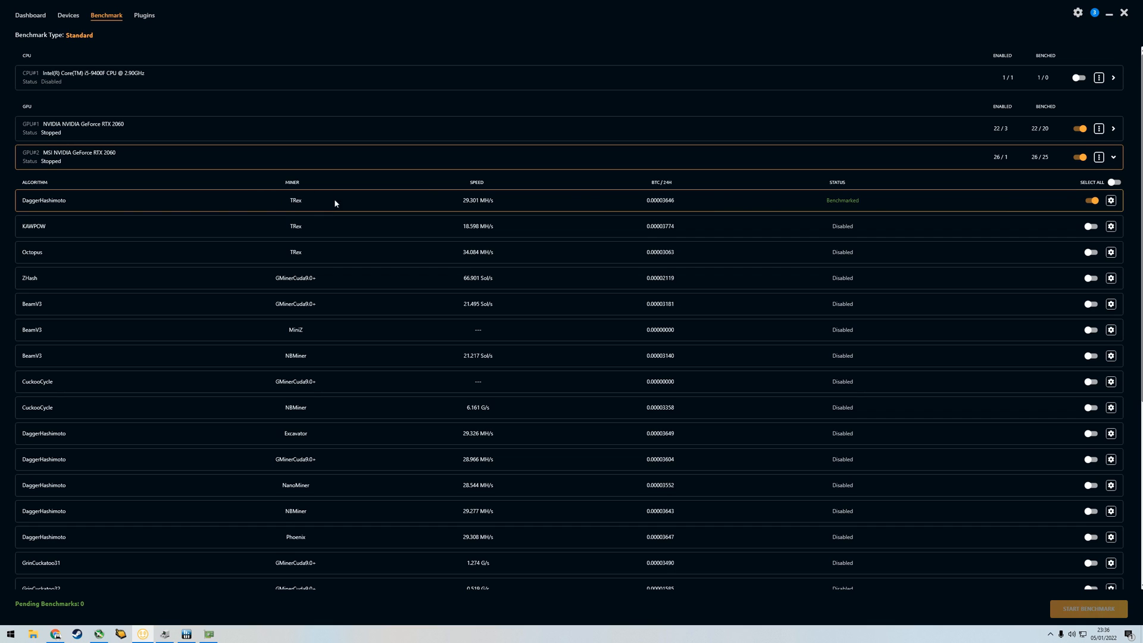
mouse_move(171, 225)
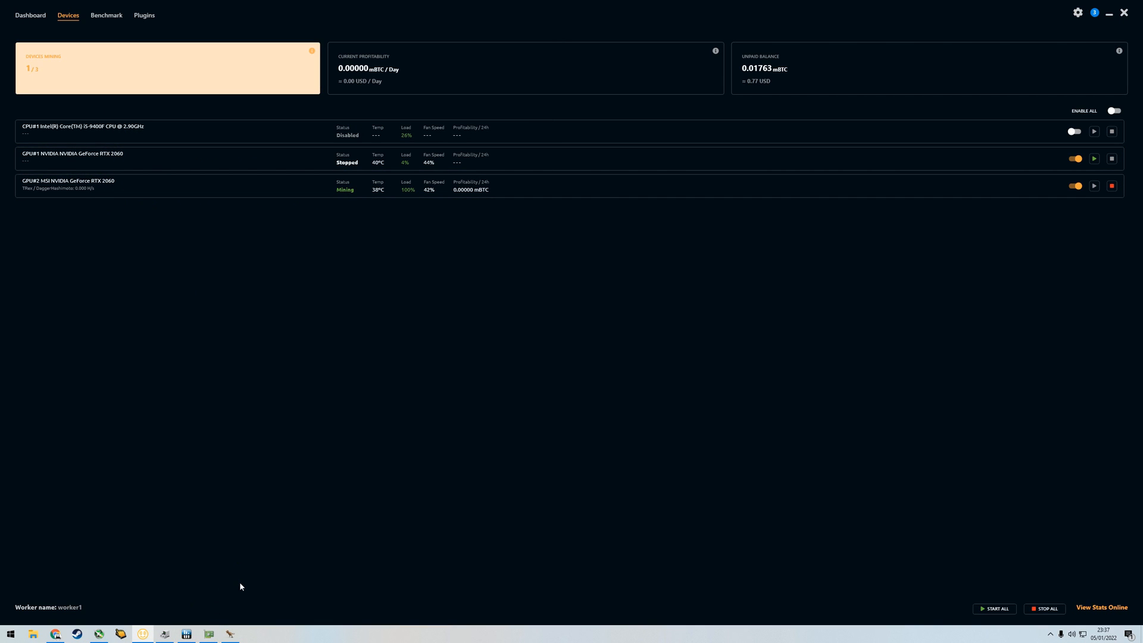
- Confirm both RTX 2060 cards appear under Display adapters, then close Device Manager
click(165, 633)
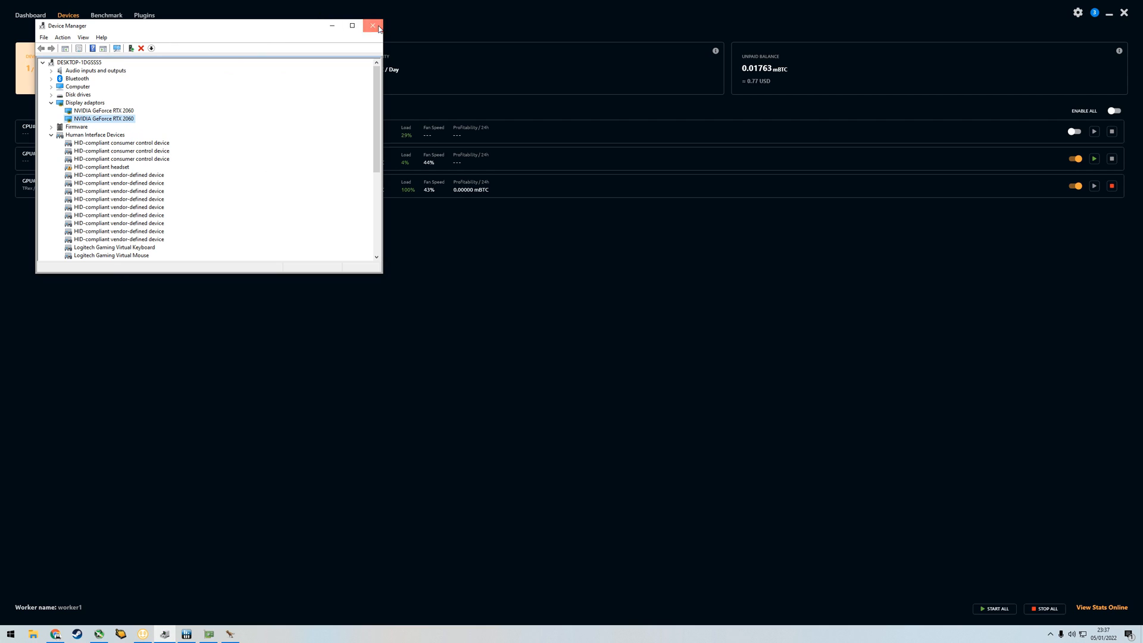
click(373, 25)
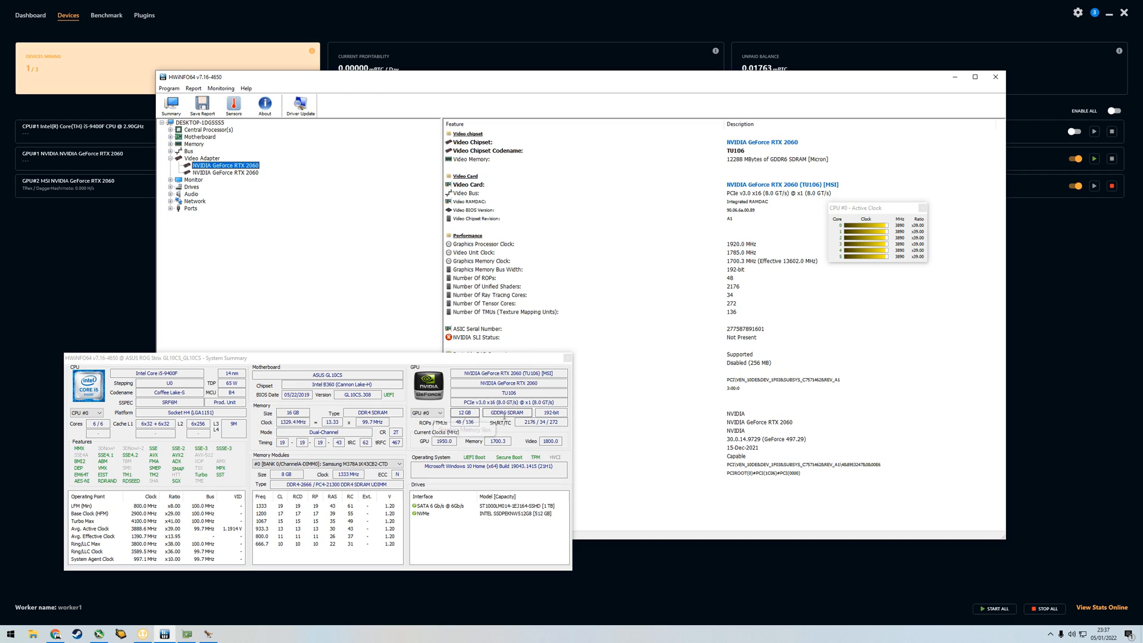
mouse_move(552, 412)
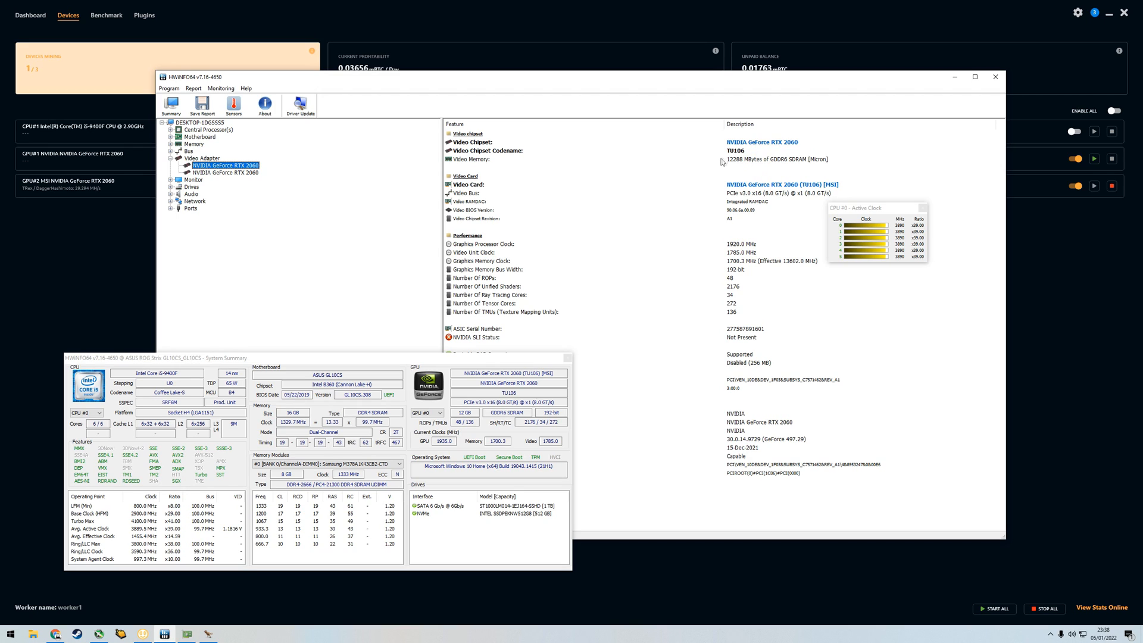
mouse_move(734, 166)
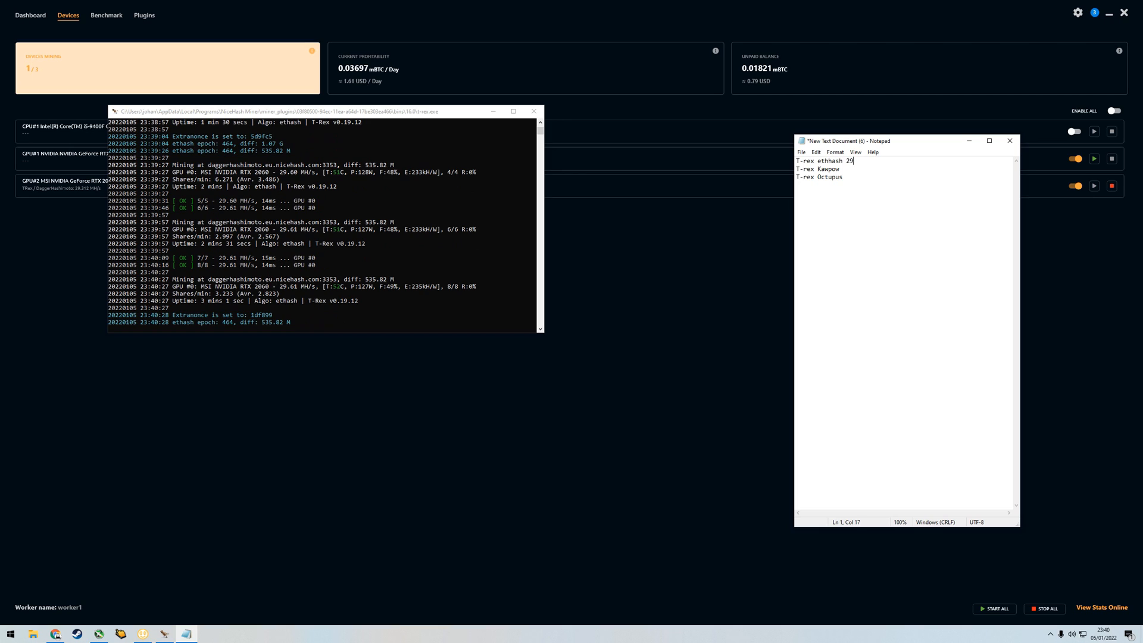
- Log Ethash 29.61 and Kawpow 18.78 mh, and begin the Octopus value at 34.7
text(.61 mh)
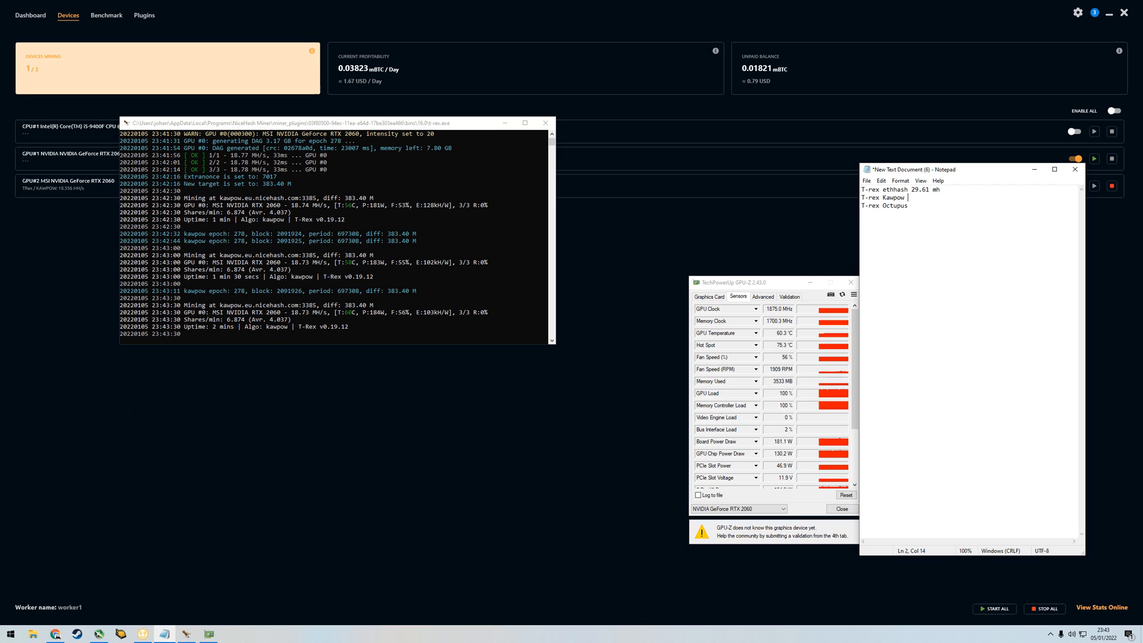
text(18.78 mh)
text(Stock OC)
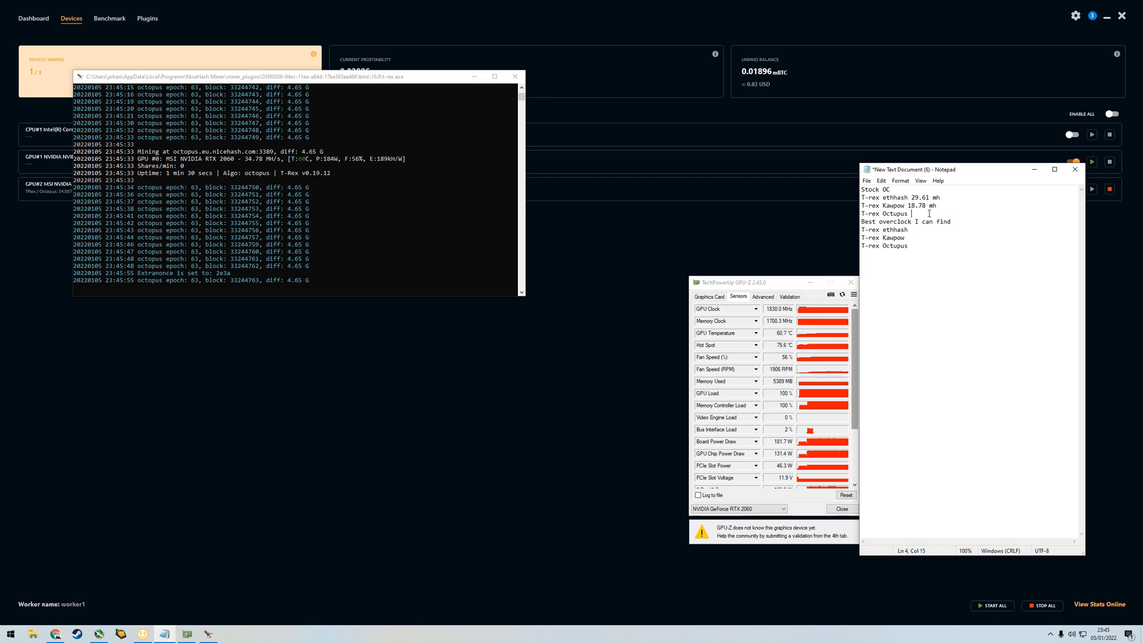
text(34.78 mh)
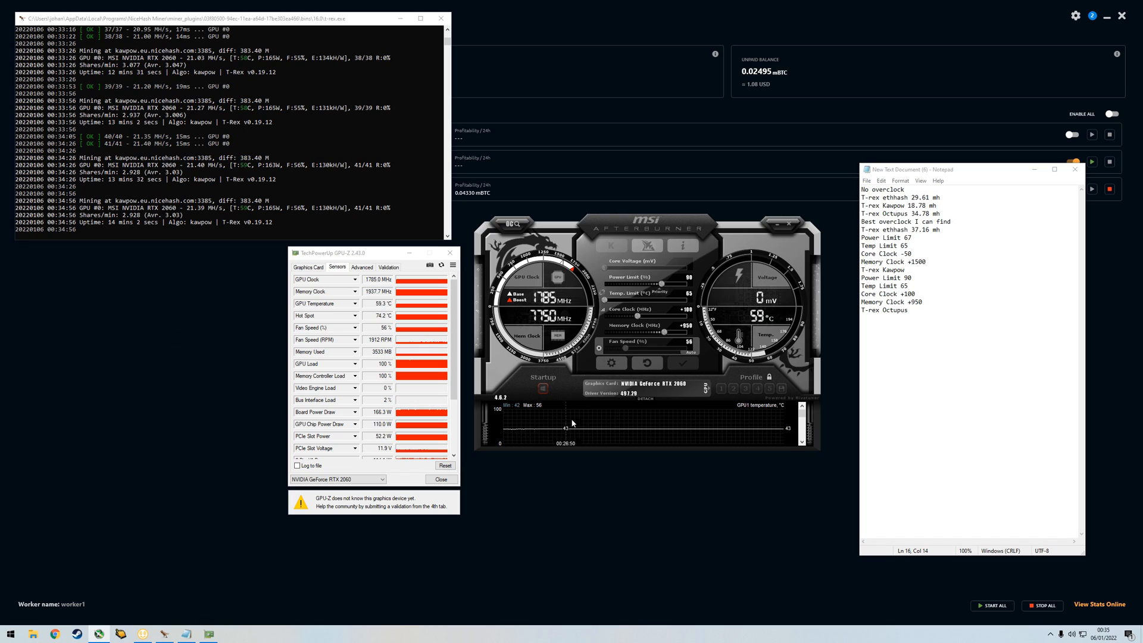
text(21)
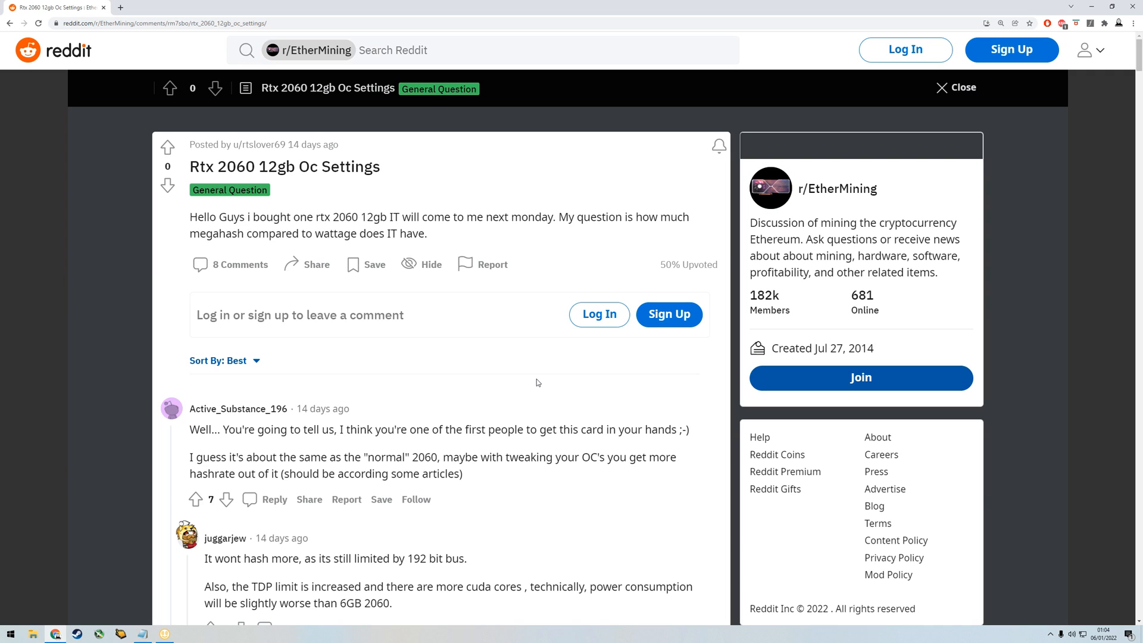
mouse_move(512, 394)
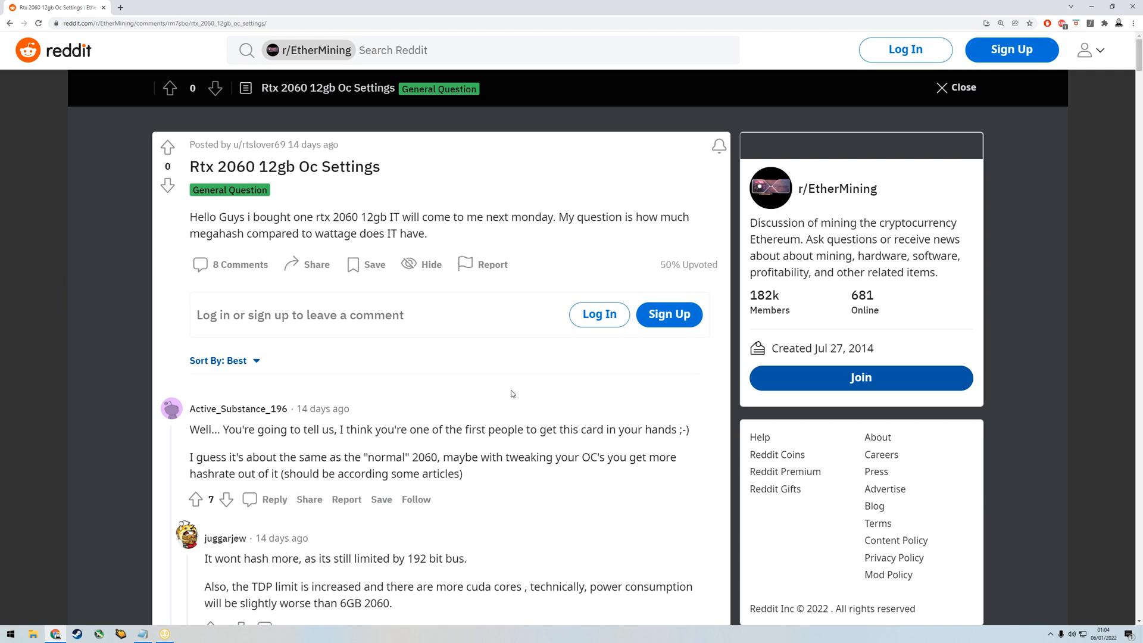
mouse_move(483, 386)
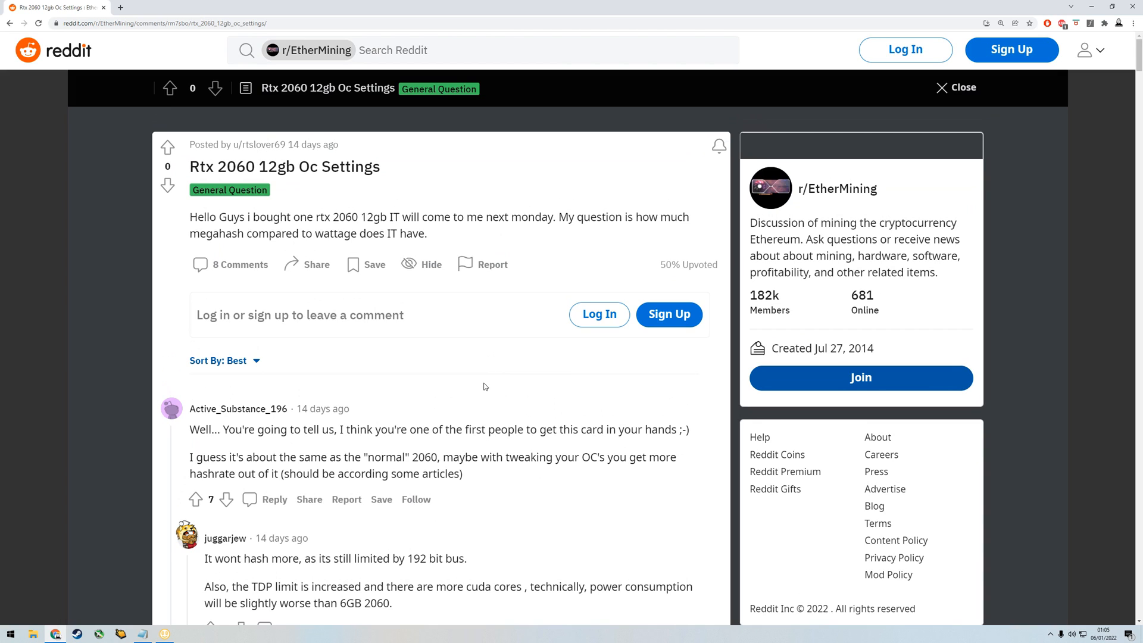
mouse_move(480, 396)
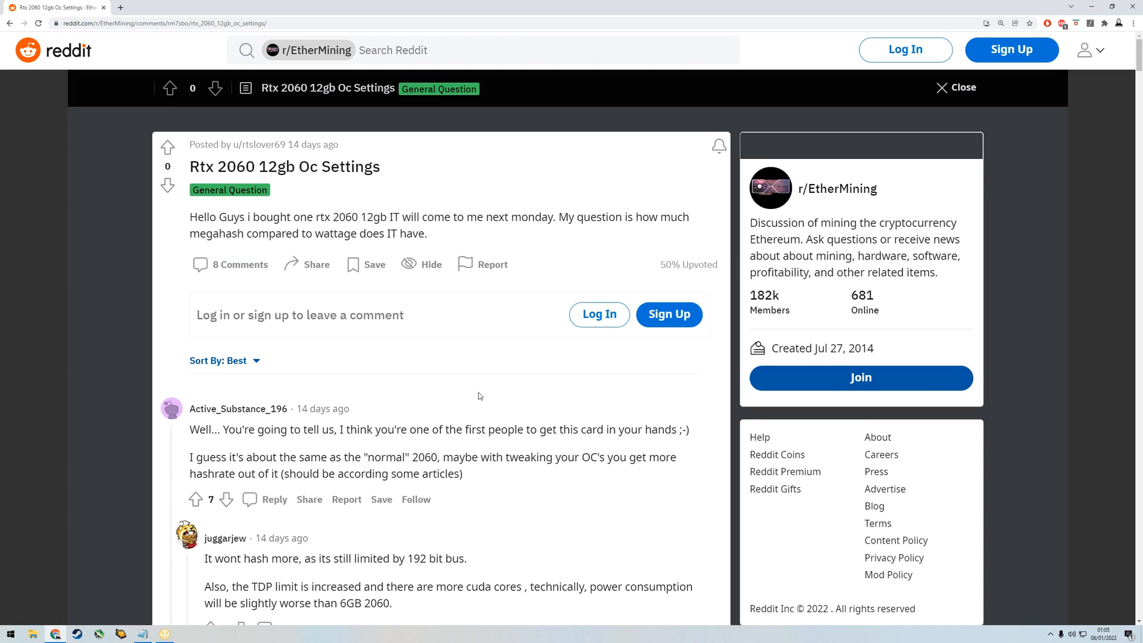
- Scroll through the Rtx 2060 12gb OC thread to the reply blaming the 192 bit bus
scroll(down, 3)
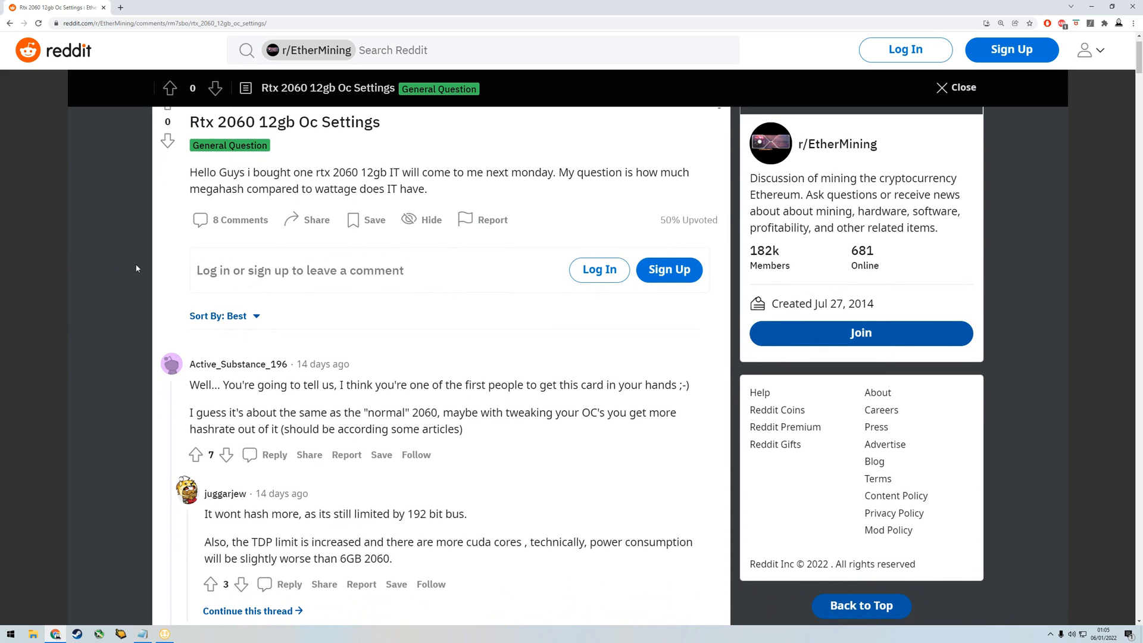
mouse_move(490, 313)
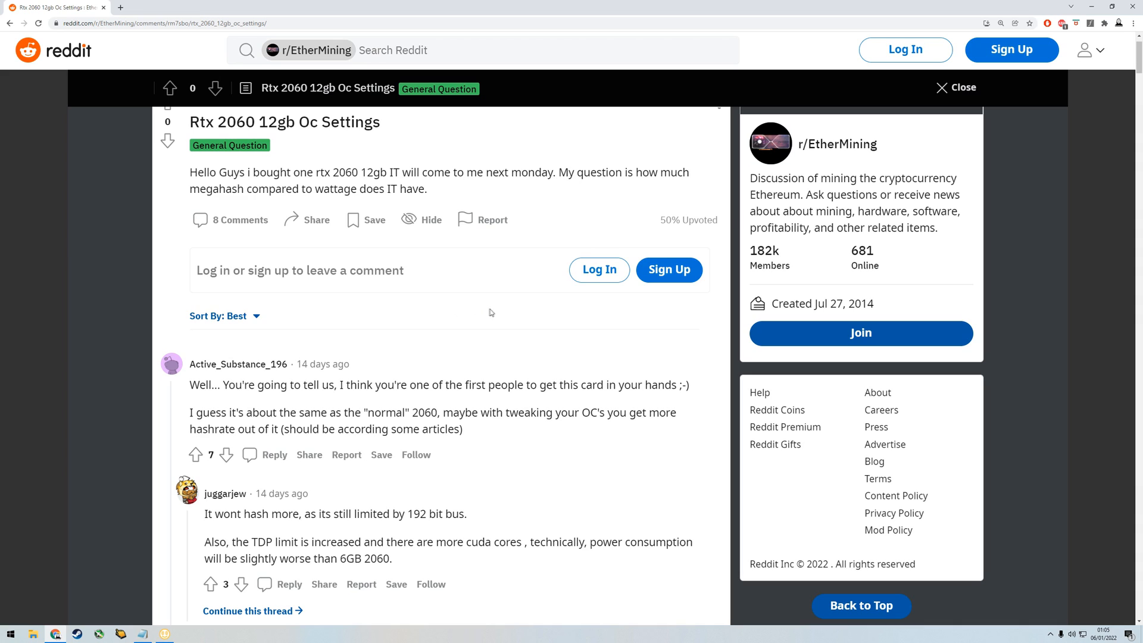
mouse_move(499, 314)
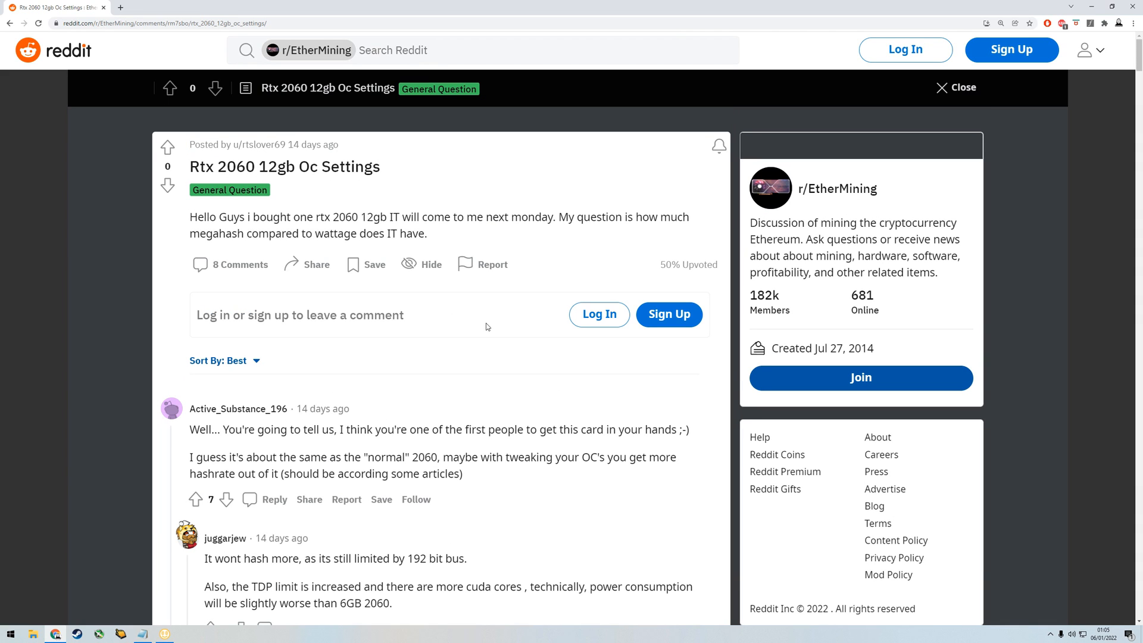
mouse_move(492, 342)
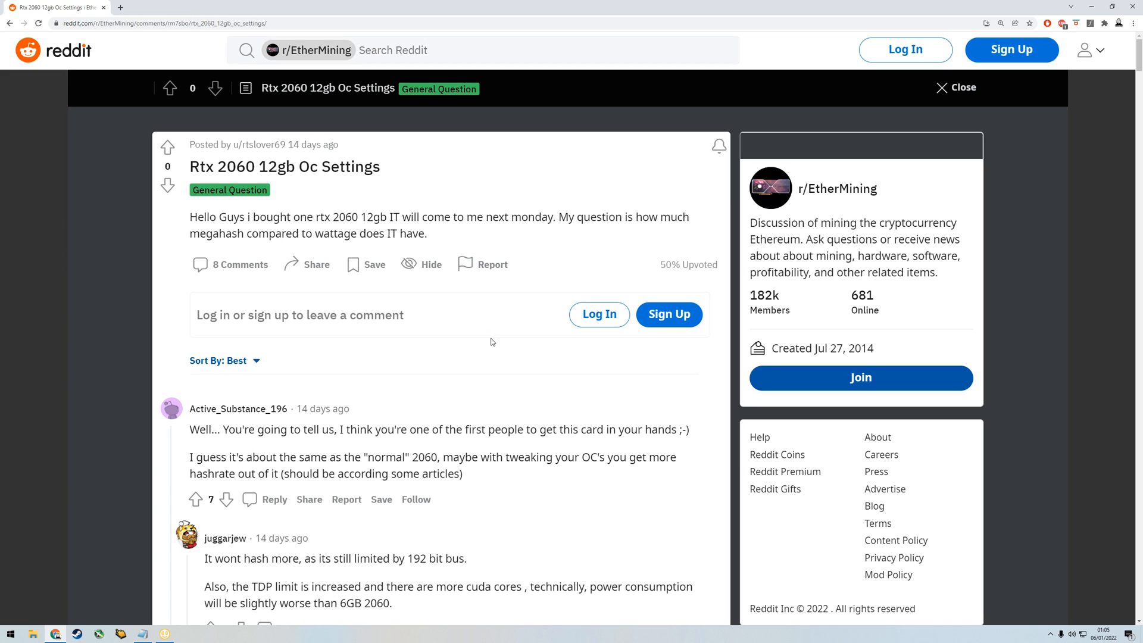
scroll(down, 3)
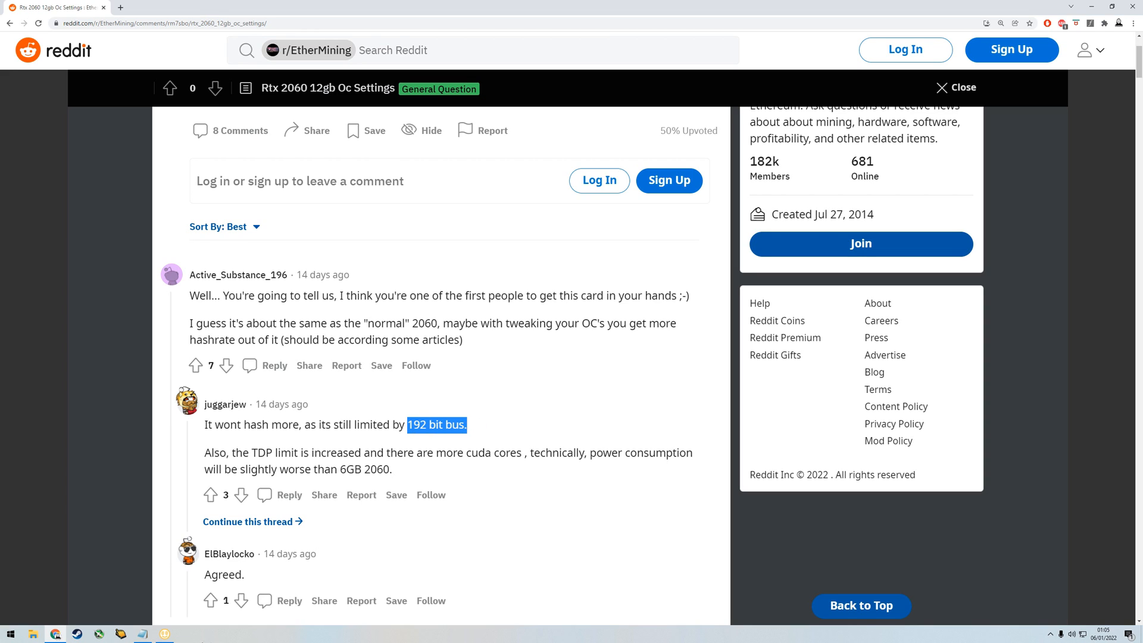
- Show NiceHash Miner's Benchmark tab with GPU#2 MSI GeForce RTX 2060's algorithm speeds expanded
click(164, 634)
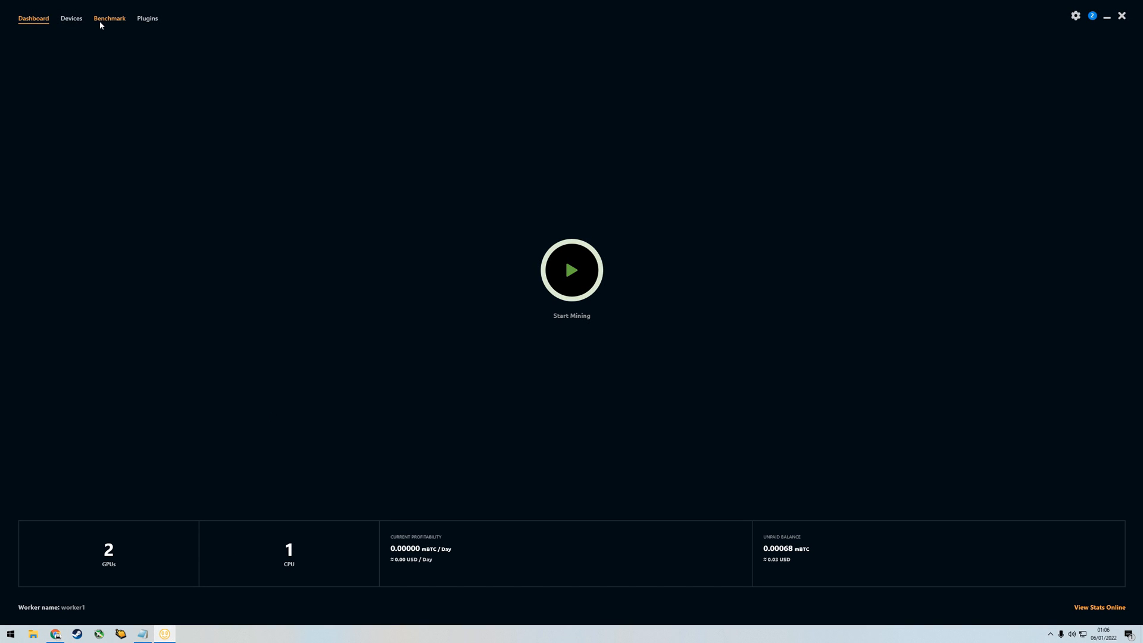
click(109, 19)
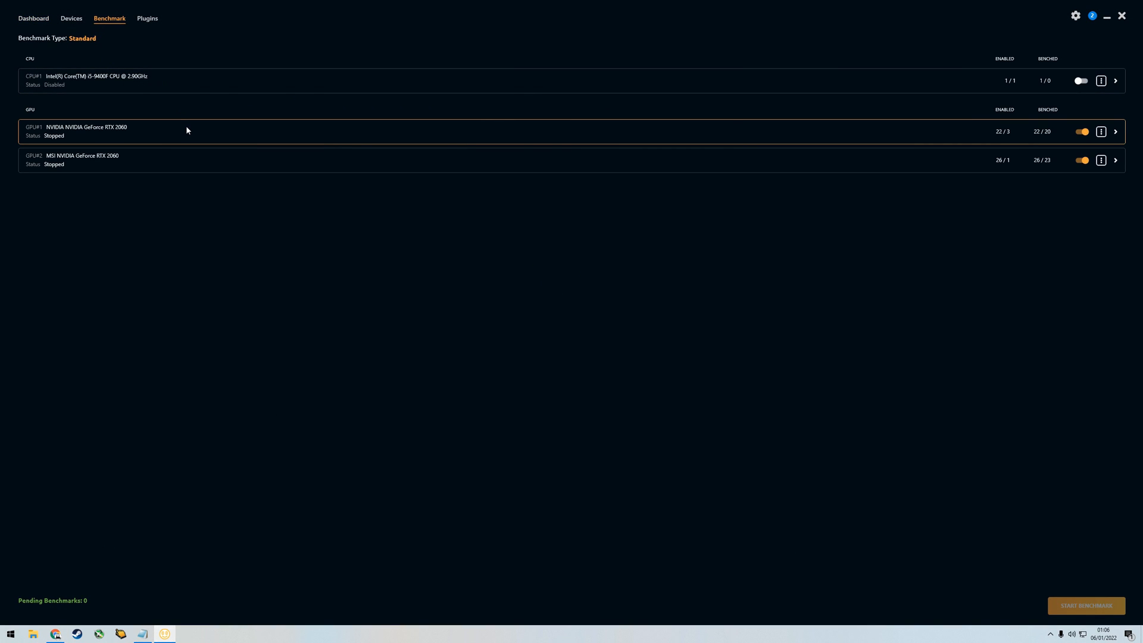
click(1114, 160)
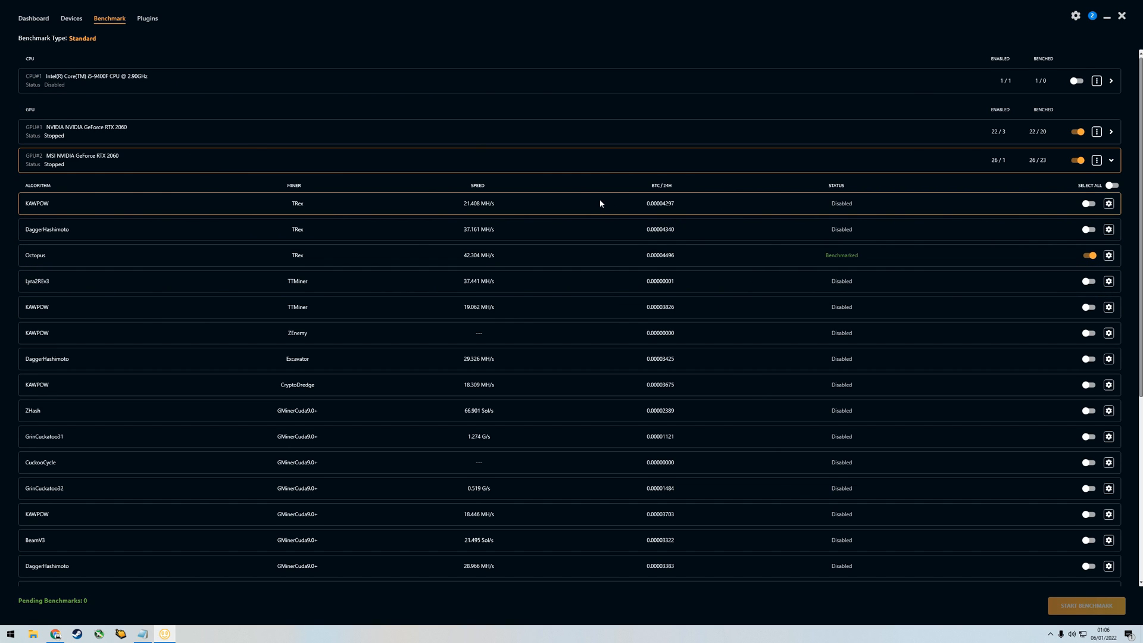
mouse_move(637, 214)
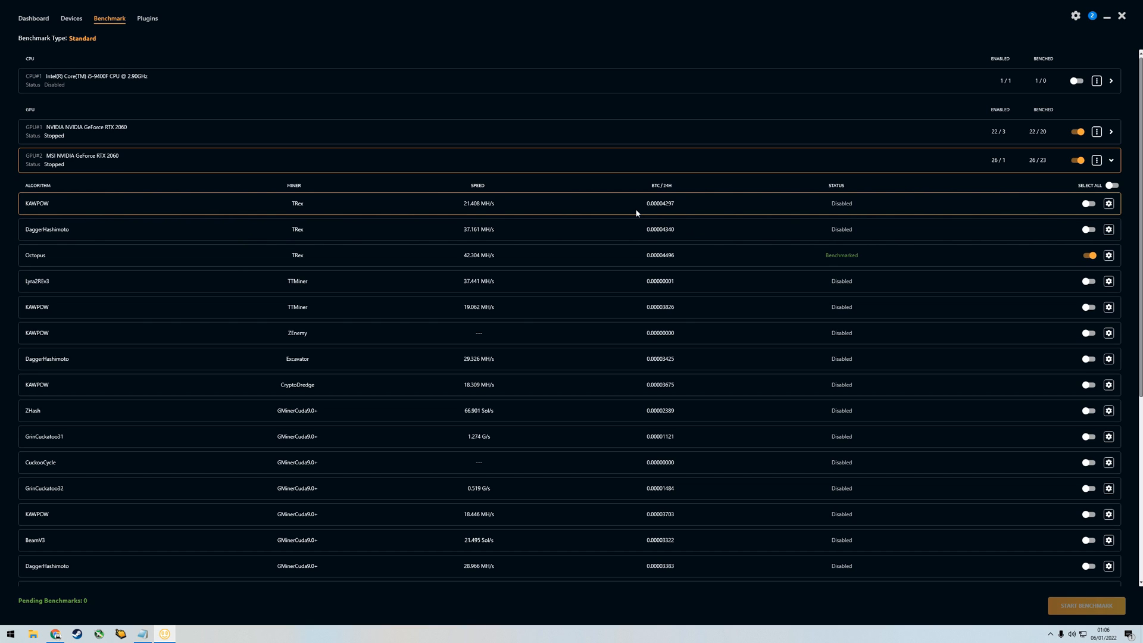
mouse_move(831, 256)
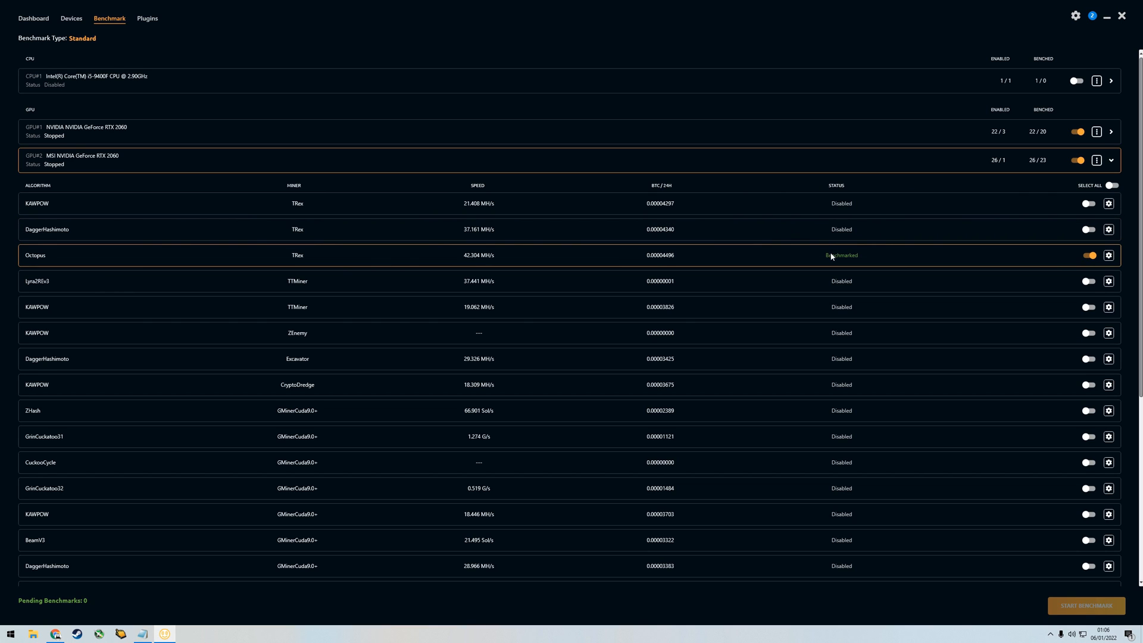
mouse_move(322, 229)
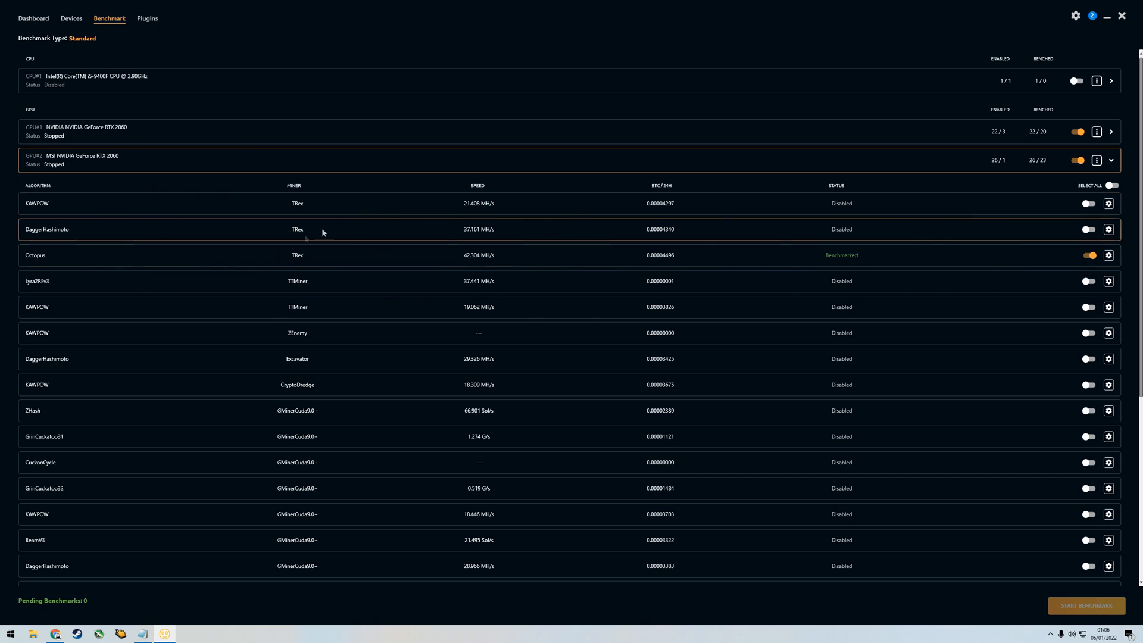
mouse_move(518, 234)
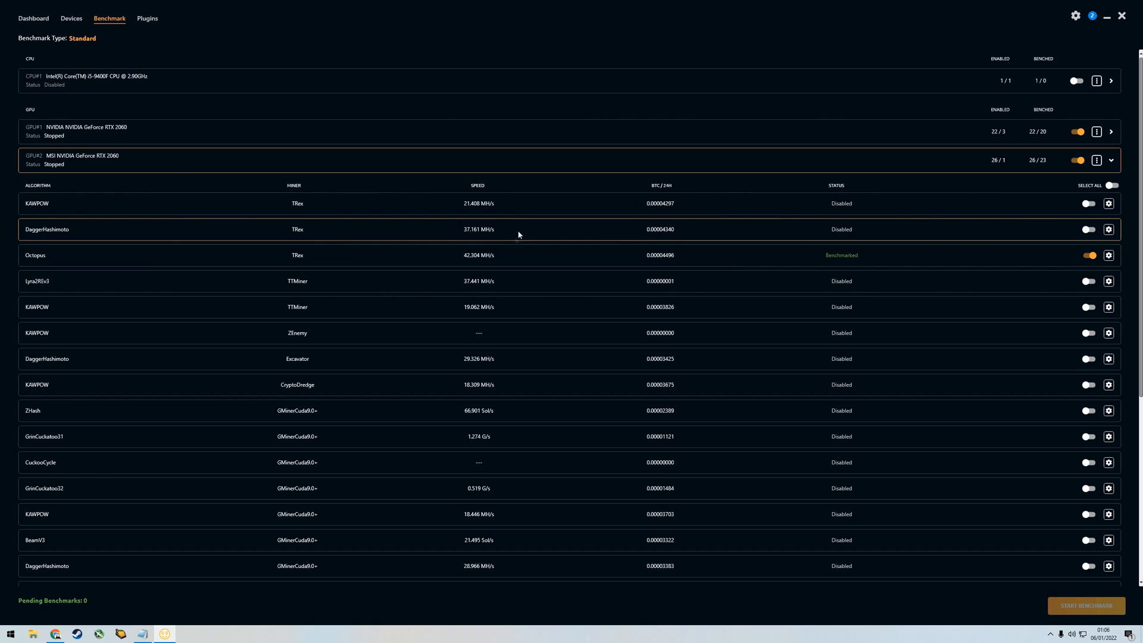